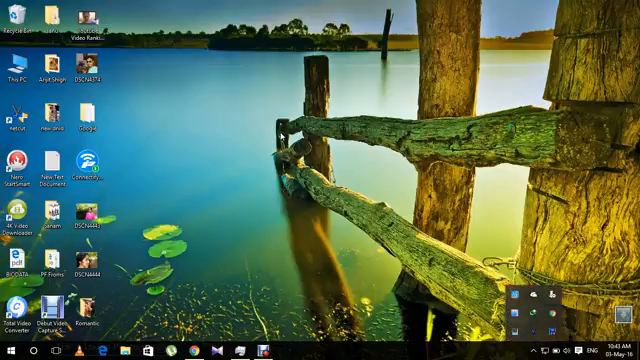
Step: Launch Google Chrome from the Windows taskbar
right_click(280, 135)
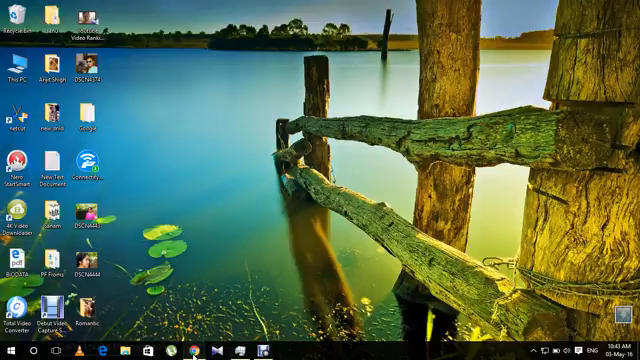
left_click(135, 352)
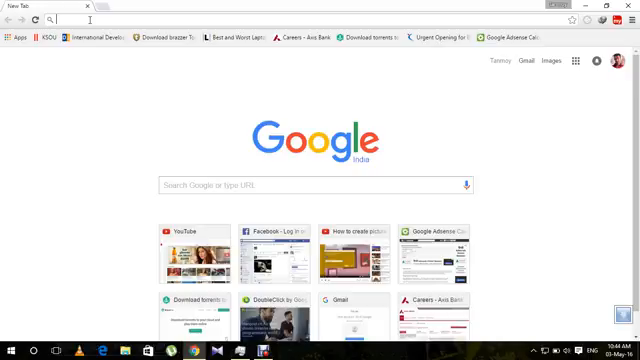
Step: On Torrentz, search '2016 hindi movies' and open the Baaghi 2016 Hindi DvDScr listing
type("torrentz.com")
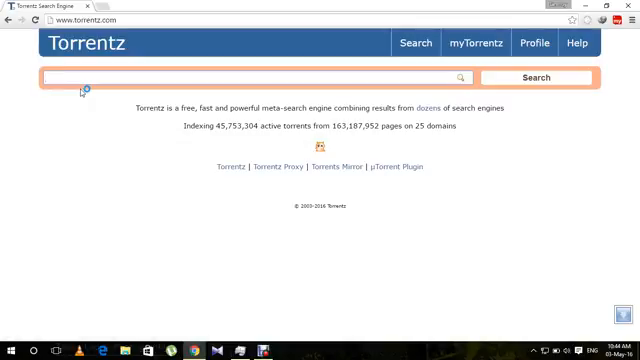
type("201")
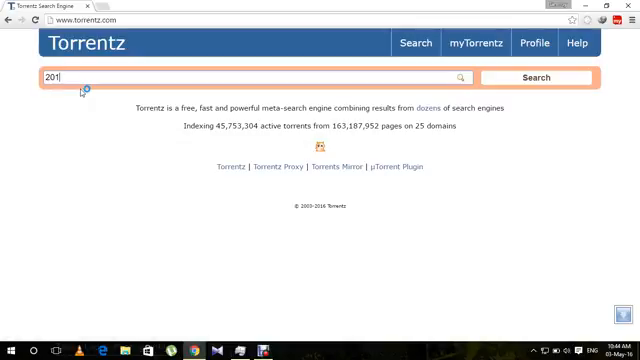
type("6")
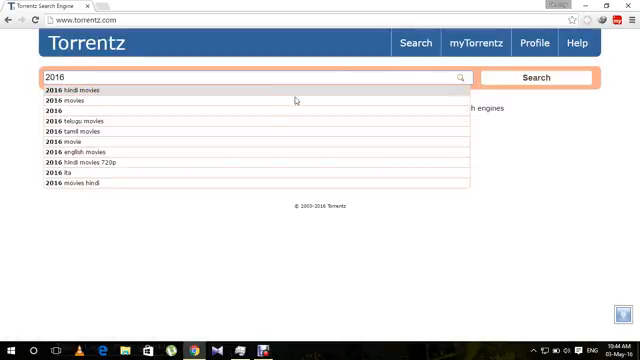
left_click(80, 90)
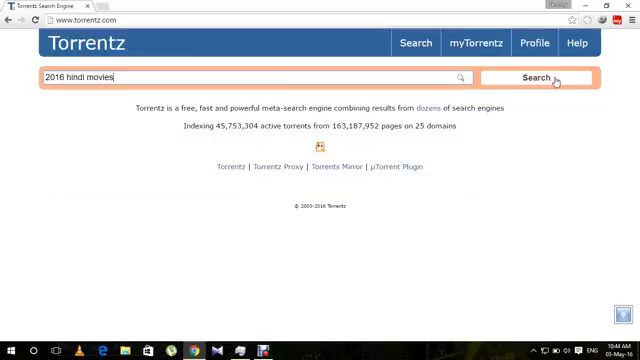
left_click(527, 78)
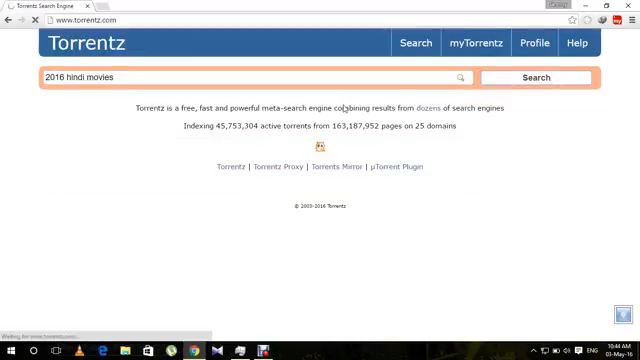
left_click(530, 78)
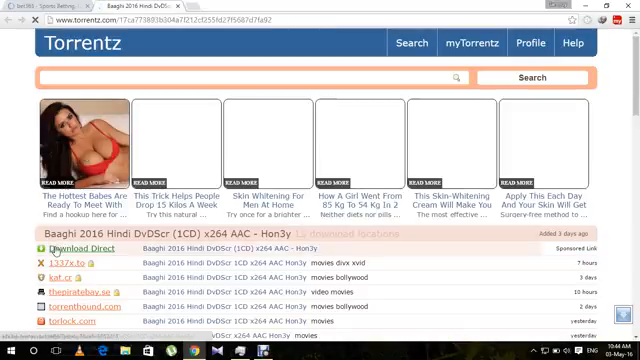
Step: Open the Baaghi torrent on 1337x.to and scroll through its details page
left_click(59, 264)
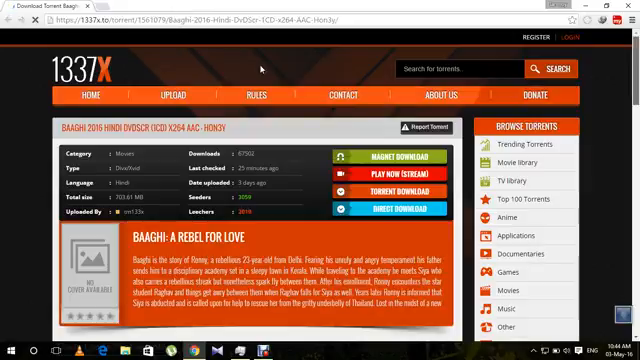
scroll("down", 3)
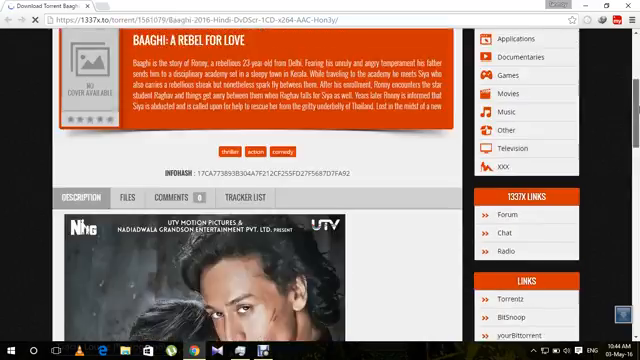
scroll("down", 3)
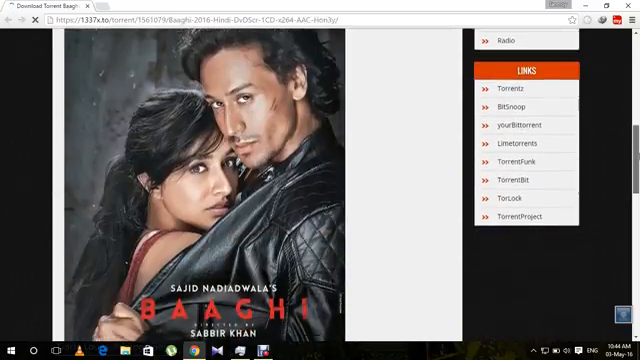
scroll("down", 3)
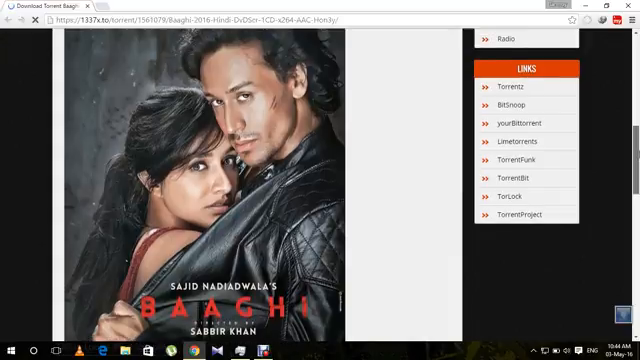
scroll("down", 3)
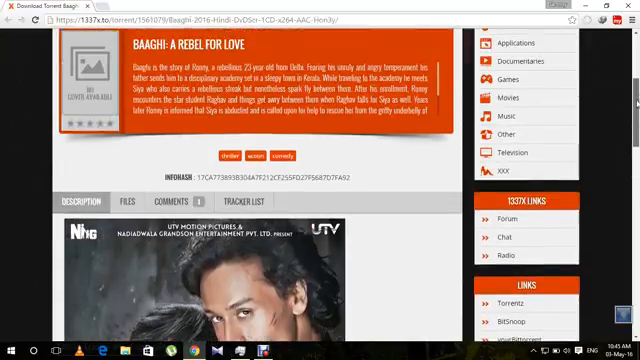
scroll("up", 3)
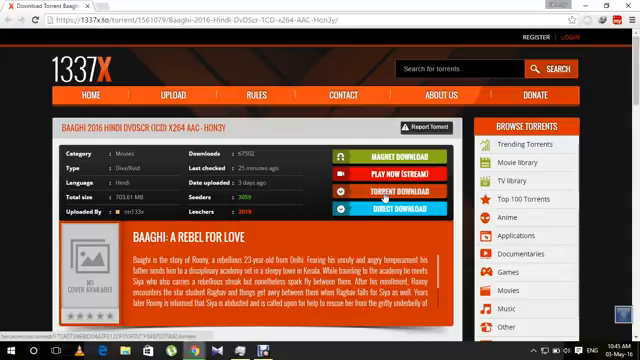
Step: Download the Baaghi .torrent file from 1337x and close the pop-up advert
left_click(380, 191)
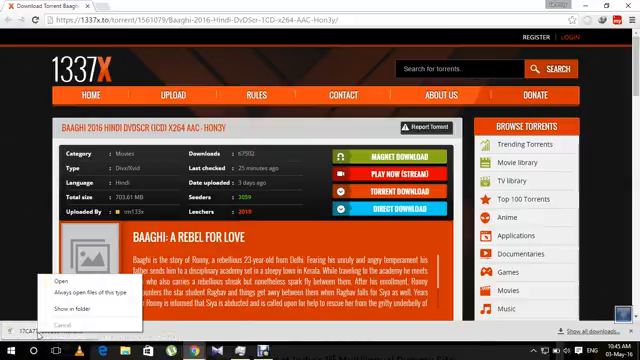
left_click(70, 305)
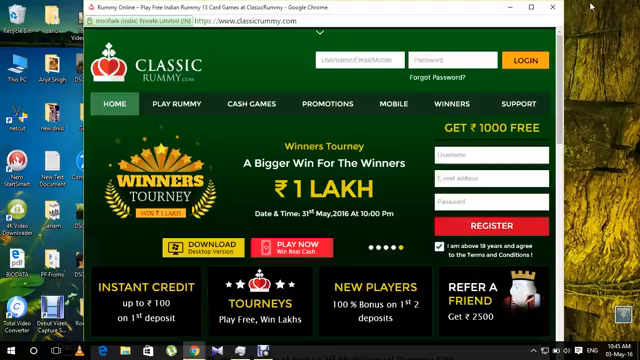
left_click(547, 9)
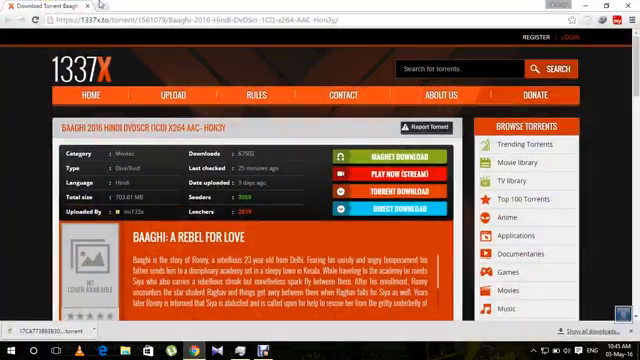
Step: Go to bitport.io in a new browser tab
left_click(123, 8)
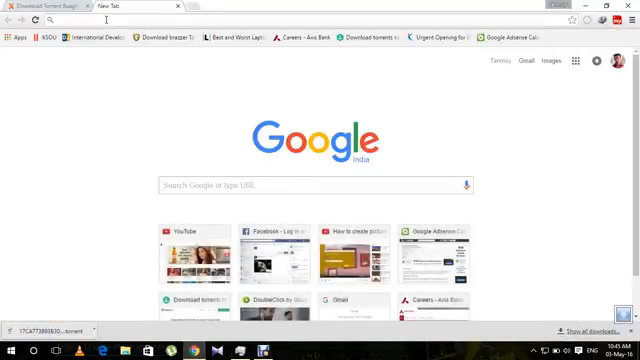
type("b")
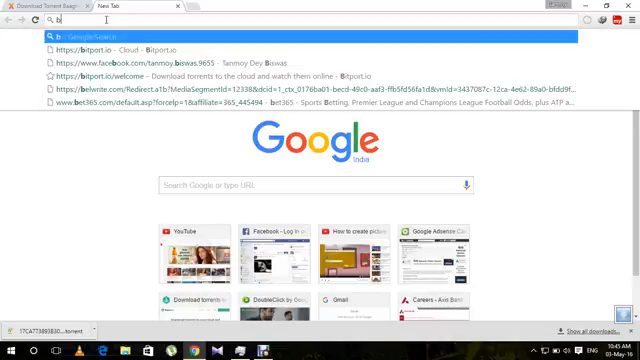
type("itport")
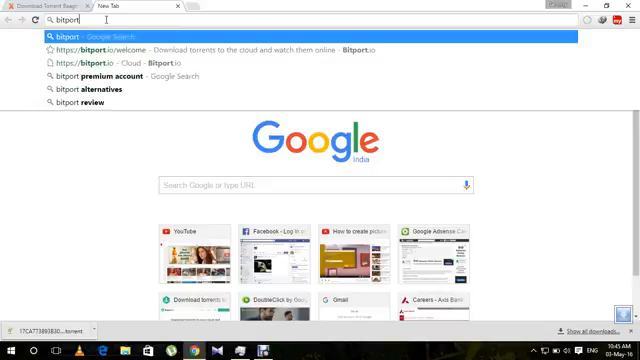
type(".io")
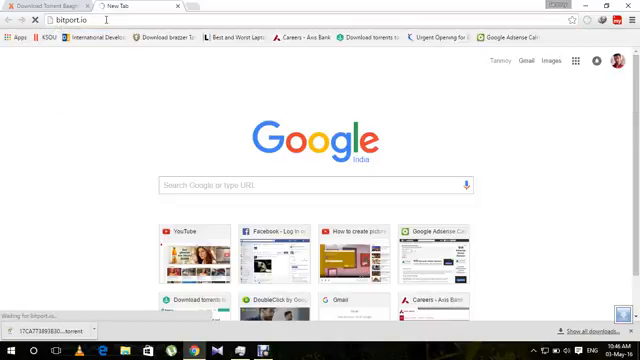
key("Return")
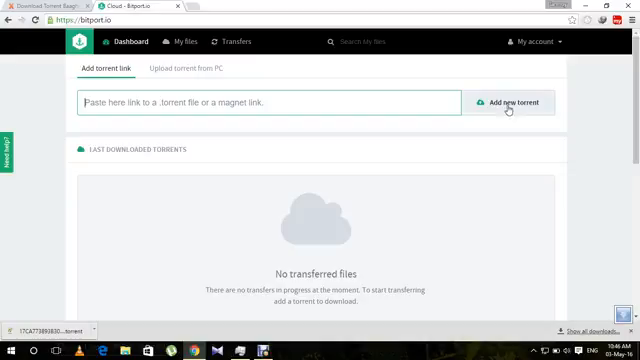
Step: Dismiss the empty-link warning and switch to Bitport.io's Upload torrent from PC option
left_click(521, 102)
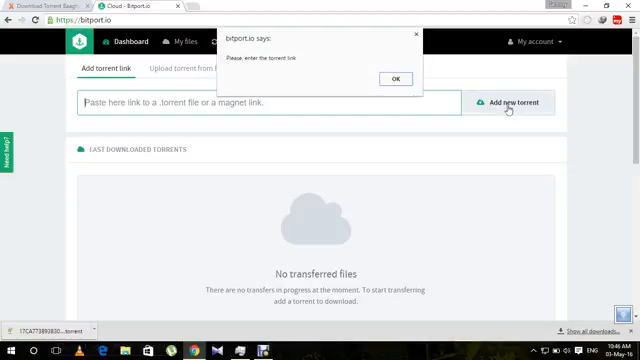
left_click(394, 79)
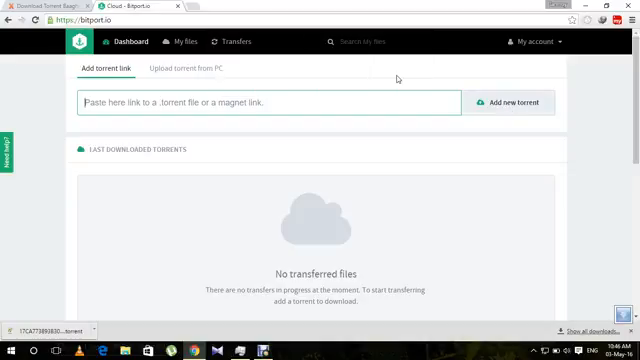
left_click(189, 69)
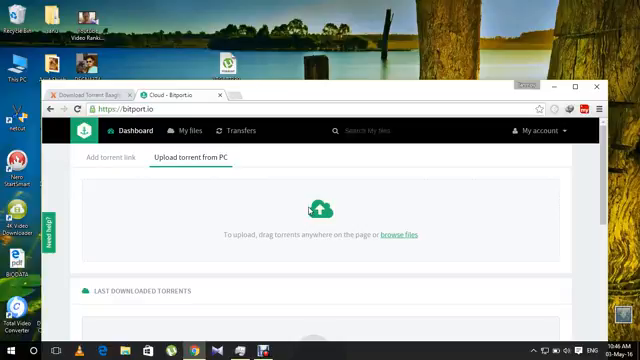
Step: Upload the Baaghi torrent file and download it to the selected Bitport folder
left_click(118, 159)
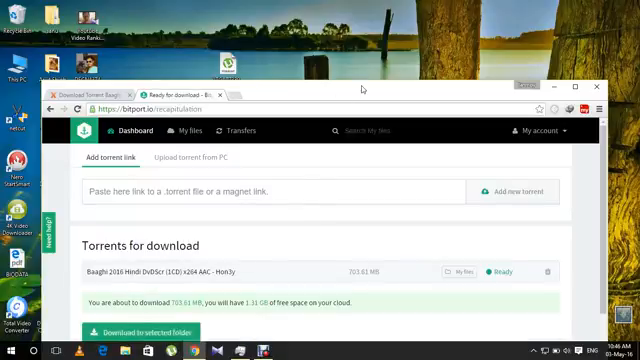
scroll("down", 3)
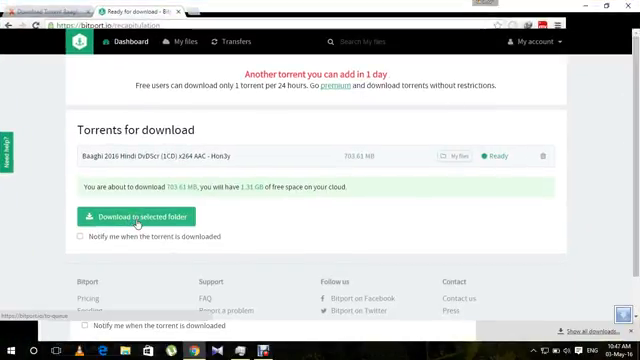
mouse_move(133, 216)
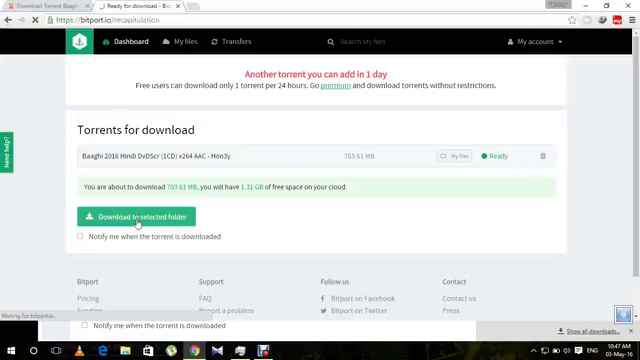
left_click(138, 216)
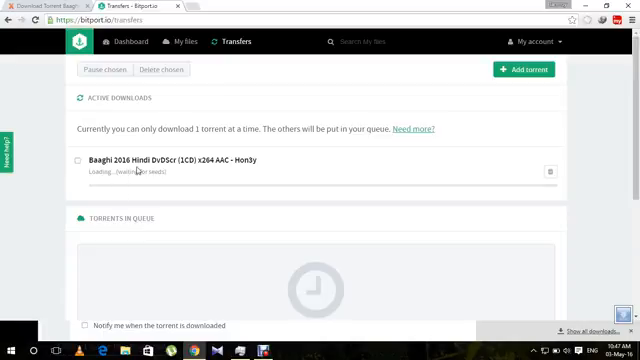
mouse_move(255, 139)
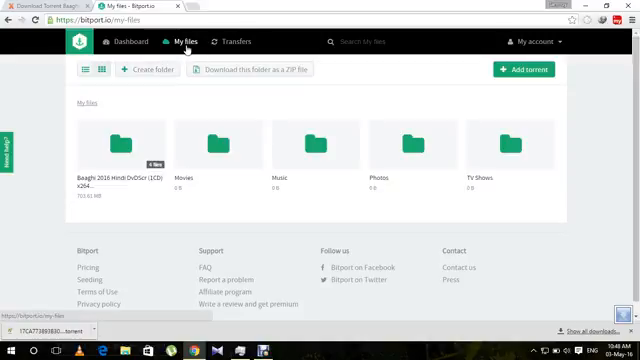
mouse_move(118, 148)
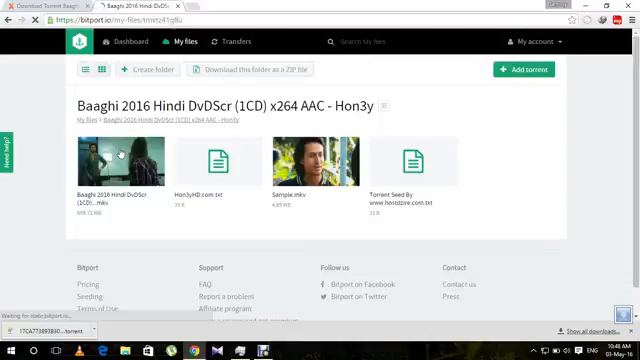
mouse_move(120, 160)
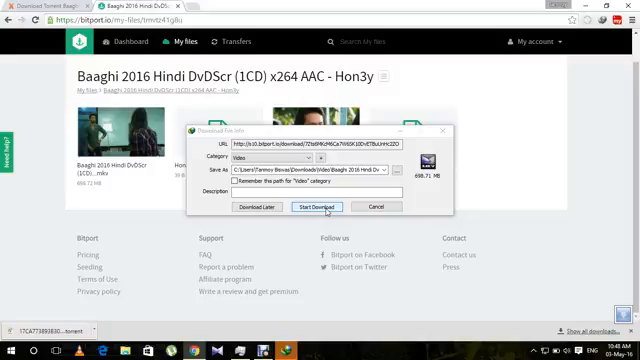
Step: Start IDM's download of the 698.72 MB Baaghi video, then close the progress window
left_click(308, 207)
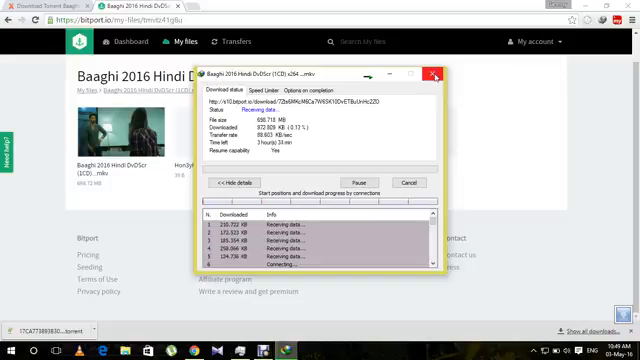
left_click(436, 74)
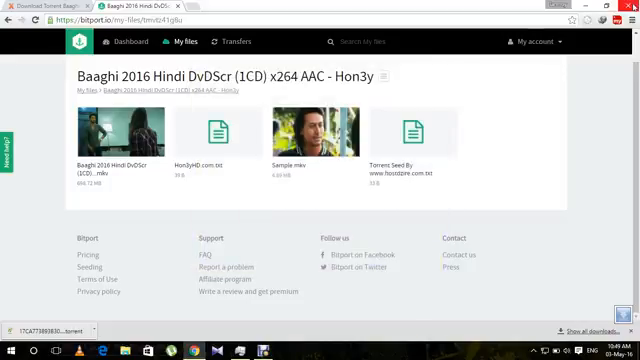